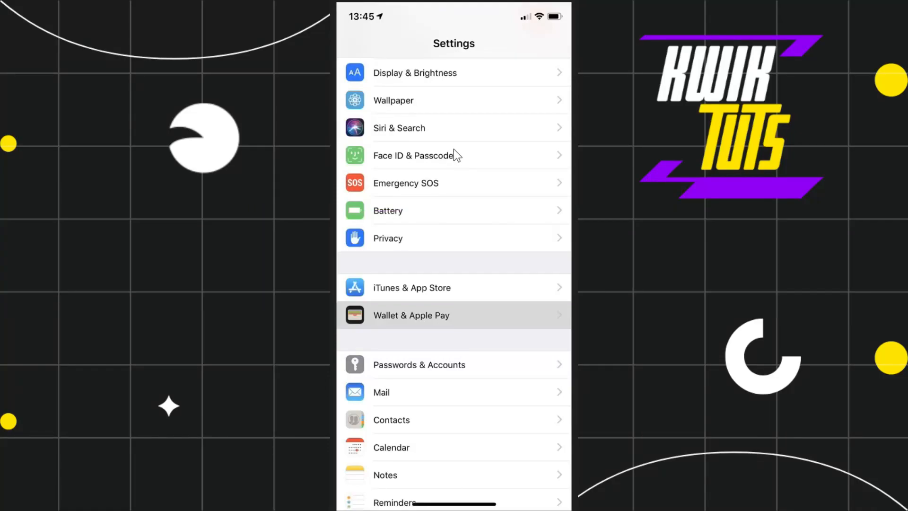
mouse_move(456, 152)
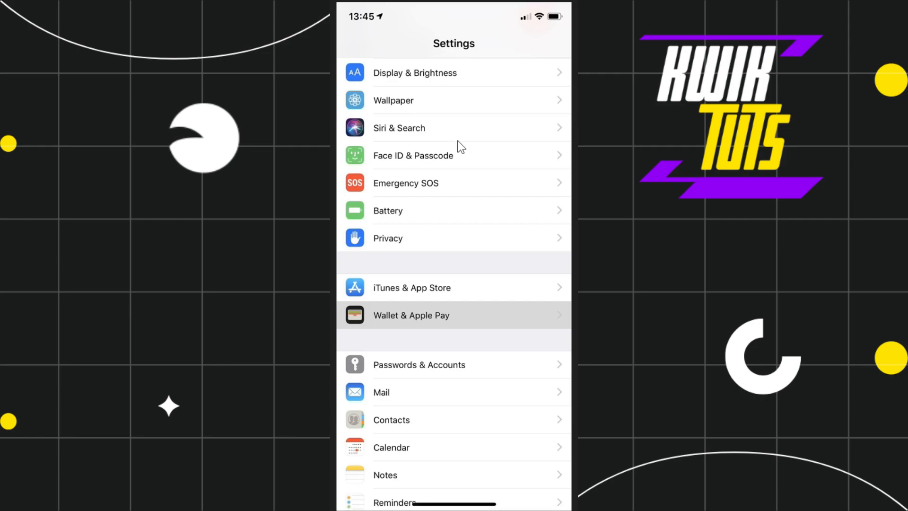
mouse_move(438, 323)
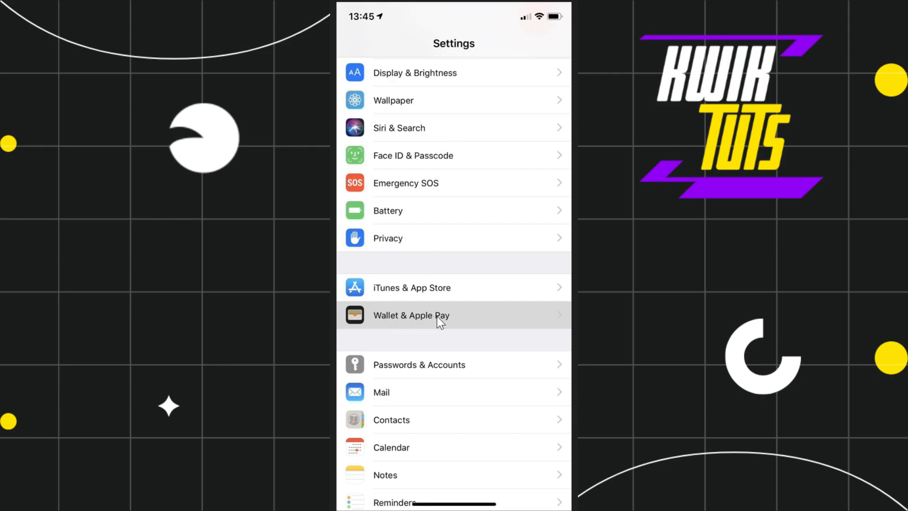
mouse_move(454, 322)
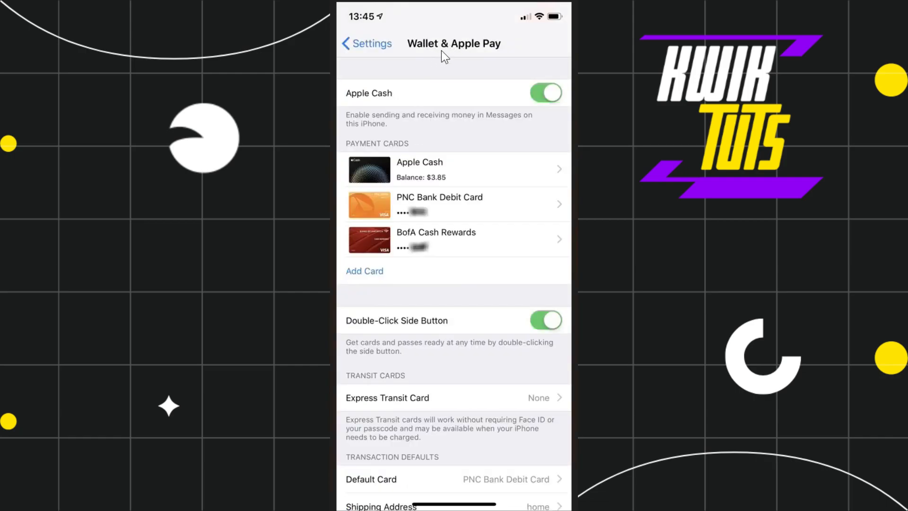
mouse_move(504, 56)
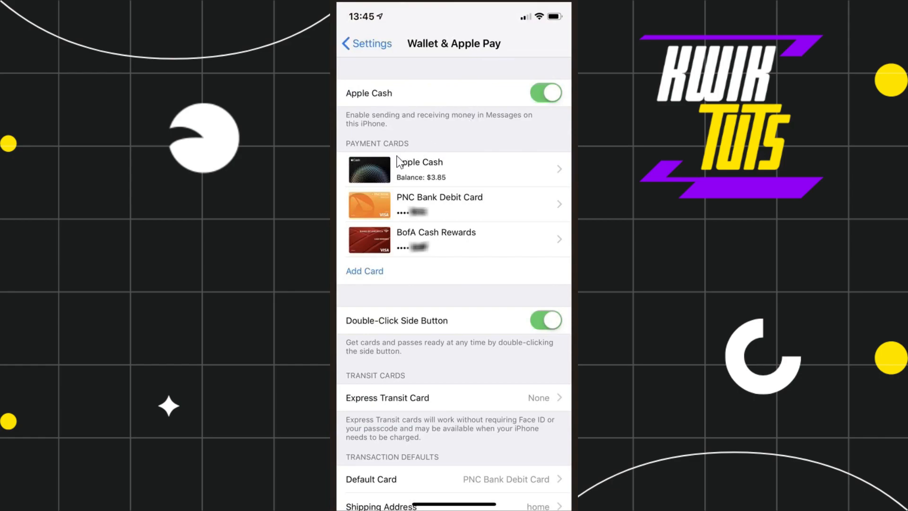
mouse_move(422, 143)
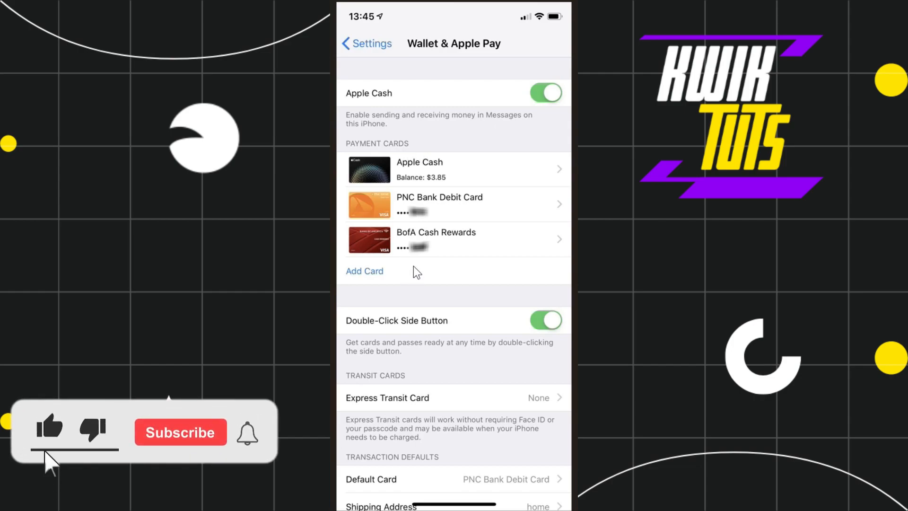
Step: Open Wallet & Apple Pay to view the three saved payment cards
left_click(180, 431)
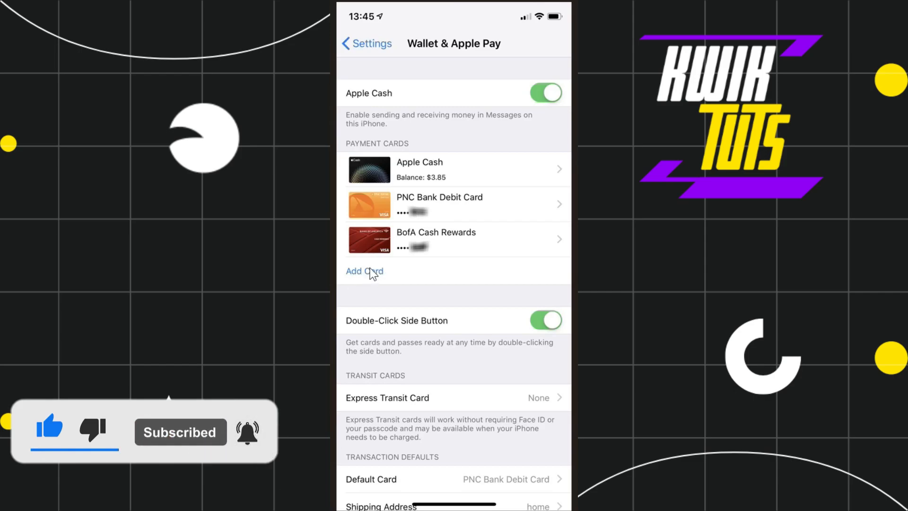
Step: Start Add Card and choose a card type, reaching the Apple Account introduction page
left_click(364, 271)
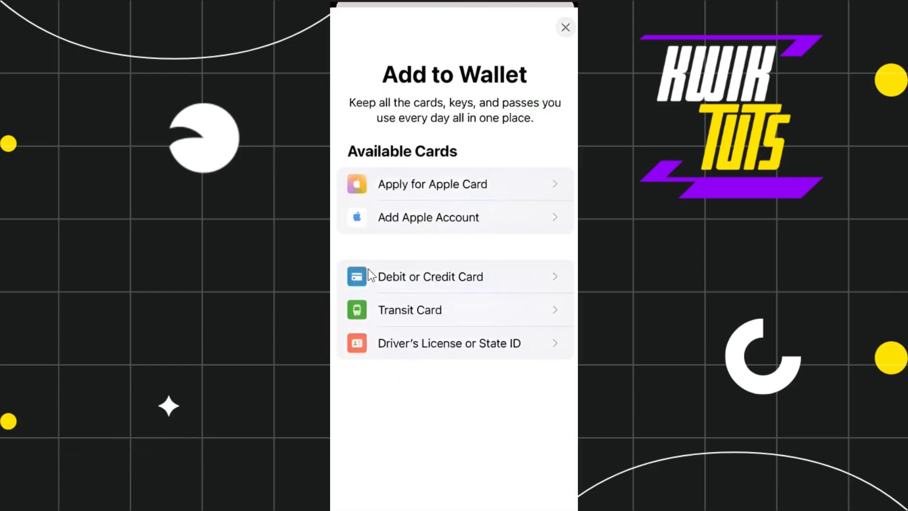
mouse_move(431, 232)
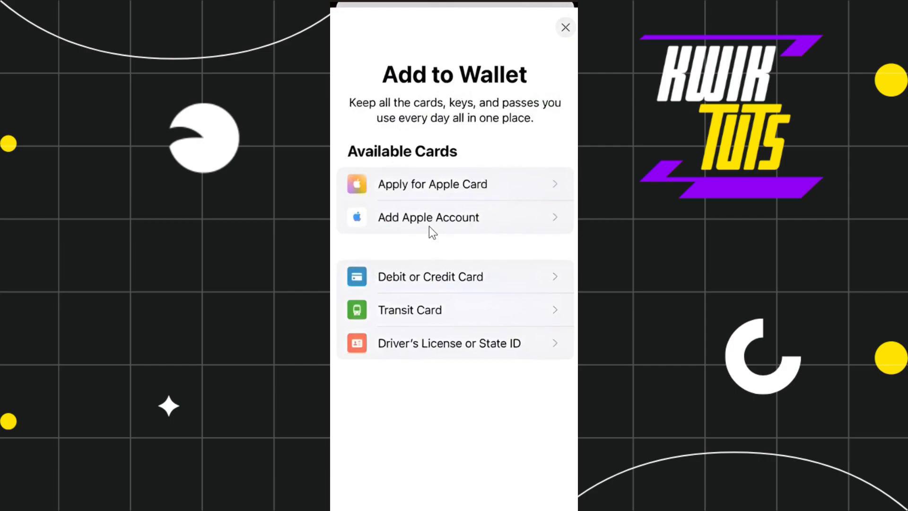
mouse_move(435, 176)
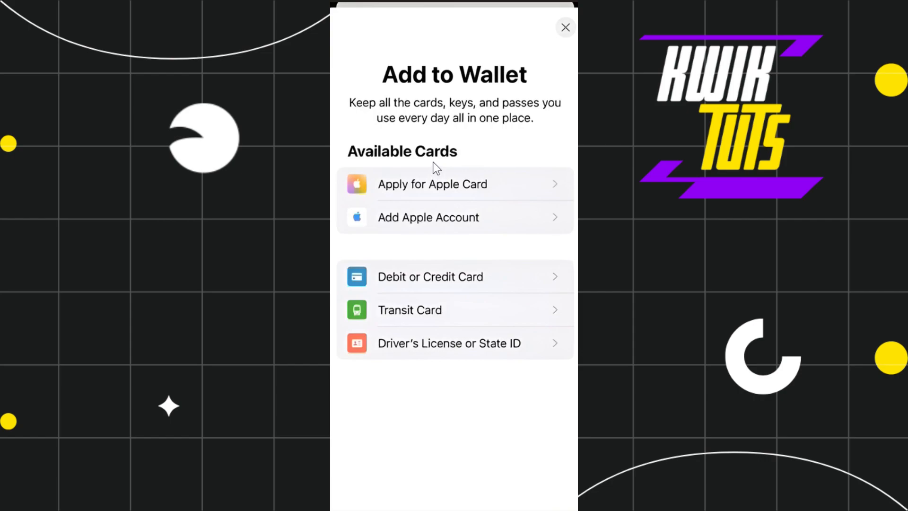
mouse_move(395, 297)
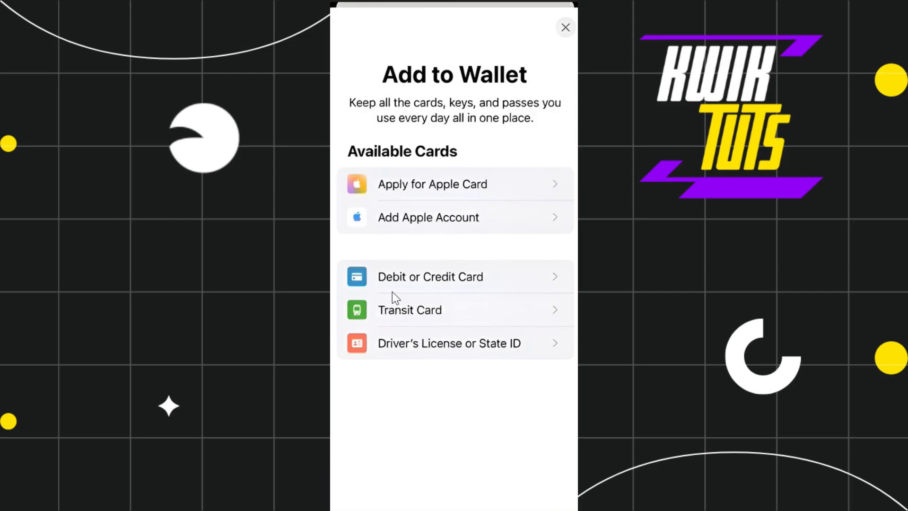
mouse_move(444, 288)
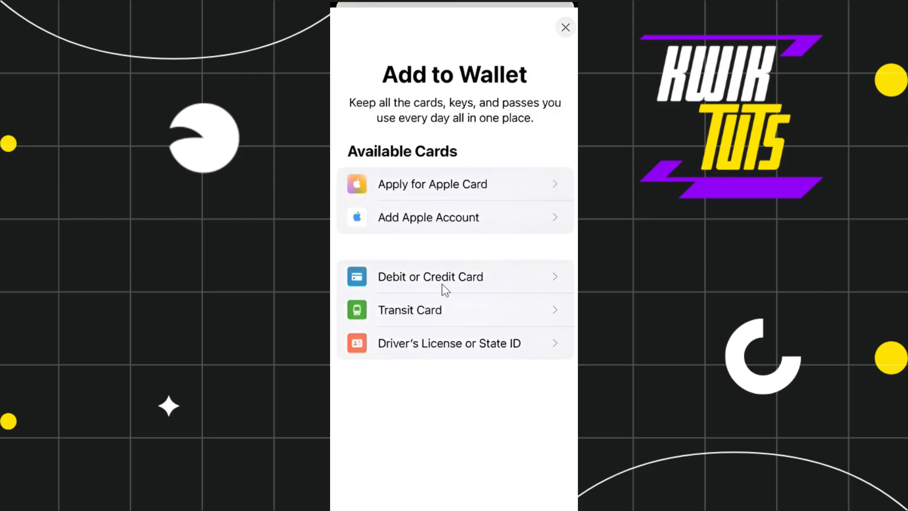
left_click(428, 217)
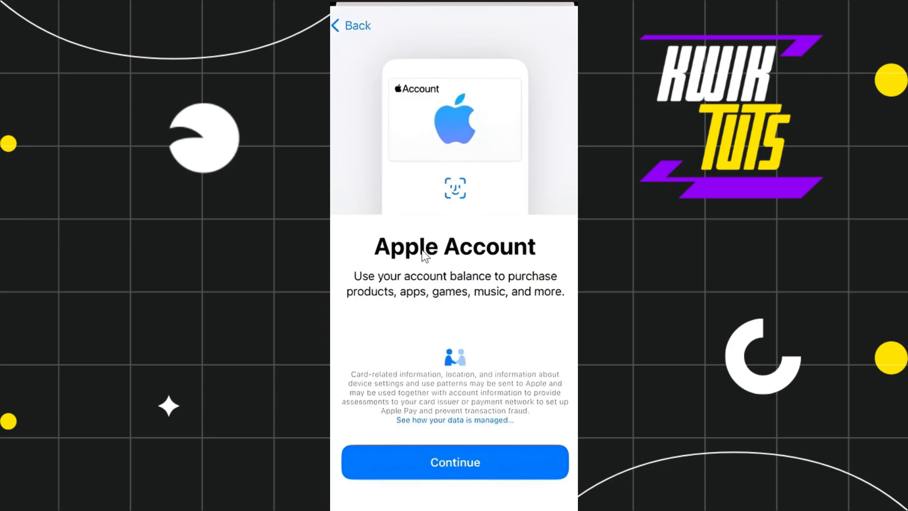
mouse_move(429, 292)
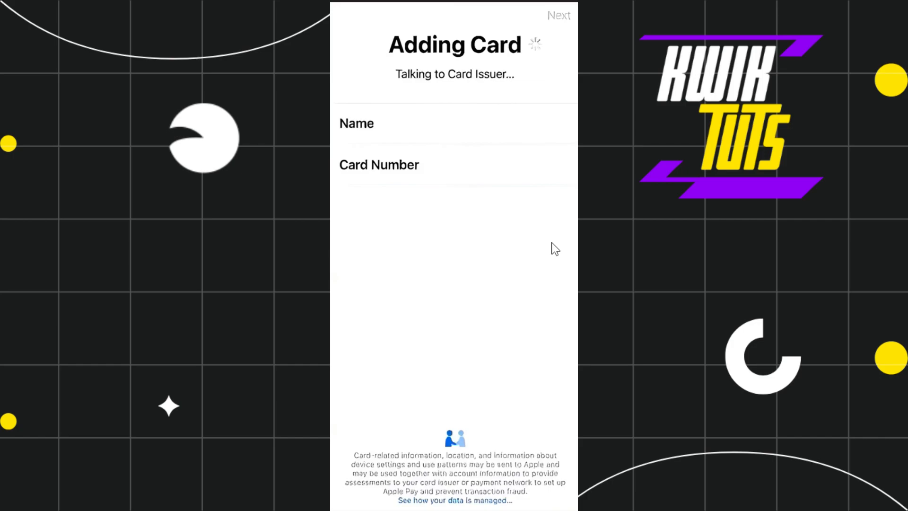
mouse_move(553, 252)
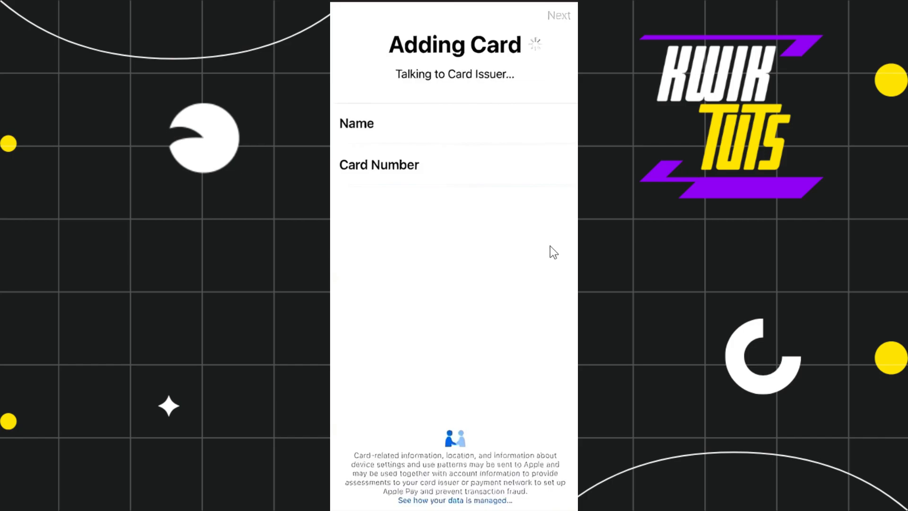
mouse_move(482, 185)
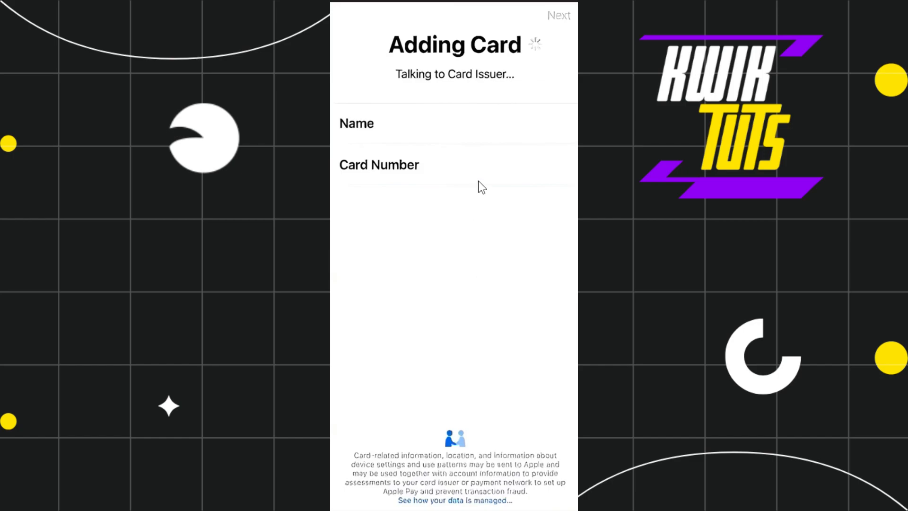
mouse_move(463, 254)
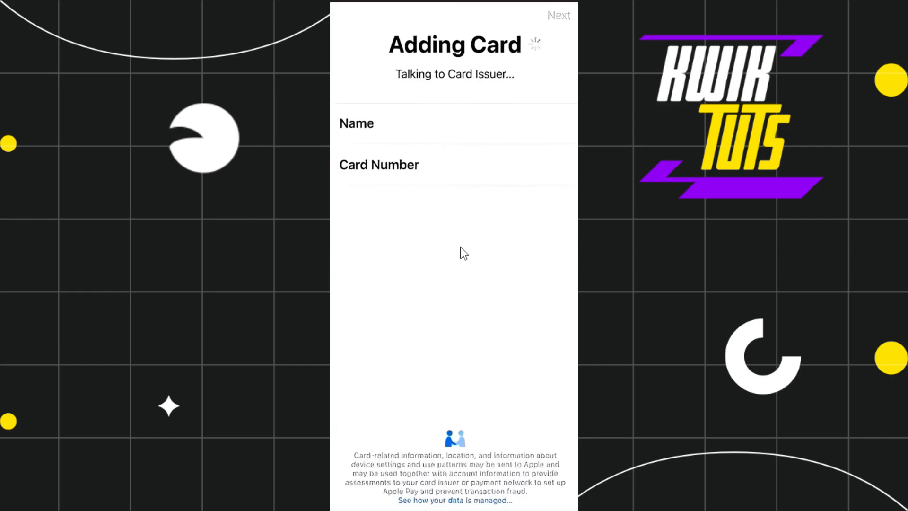
mouse_move(492, 63)
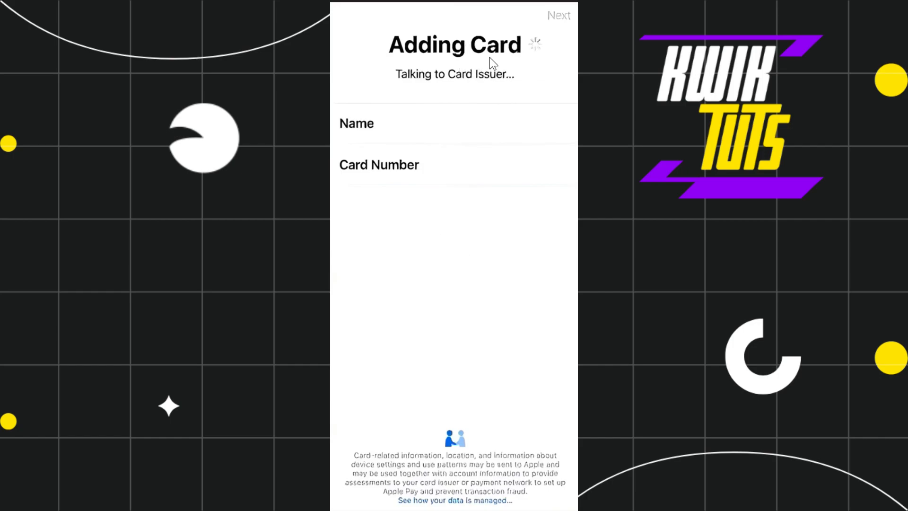
mouse_move(468, 281)
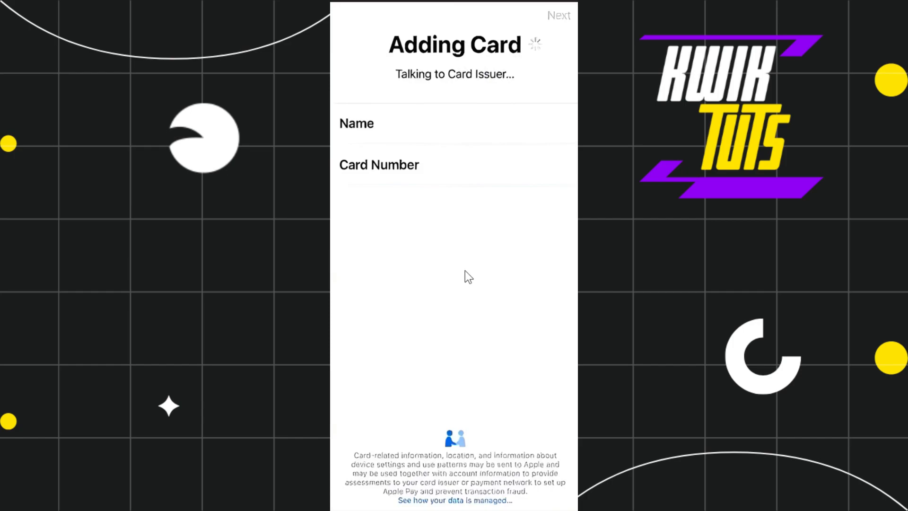
mouse_move(405, 146)
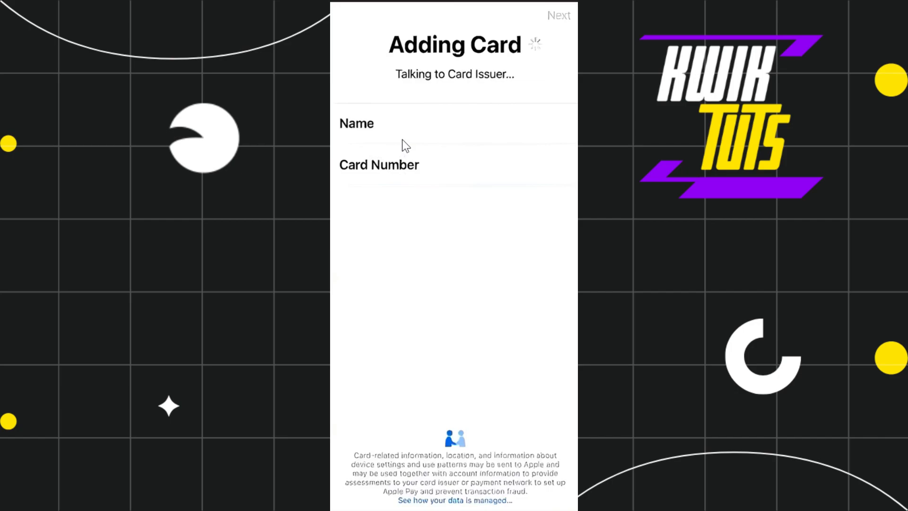
mouse_move(504, 173)
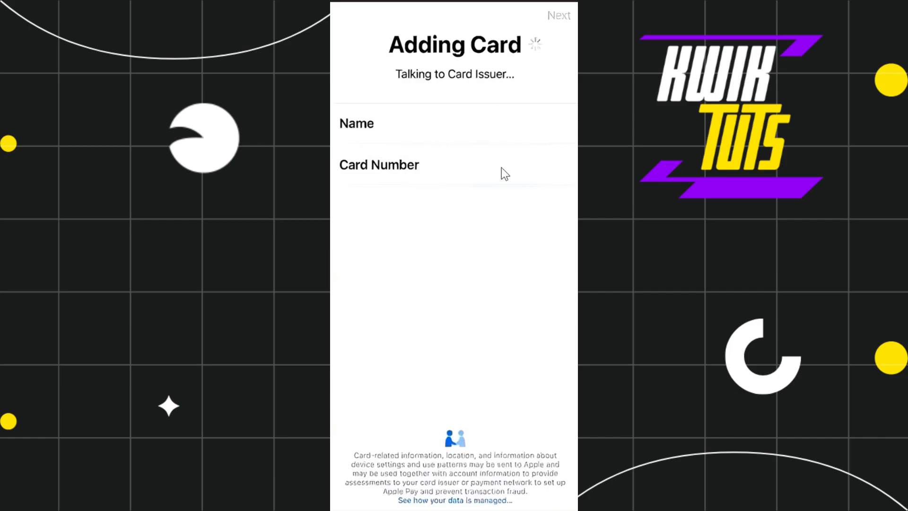
mouse_move(430, 190)
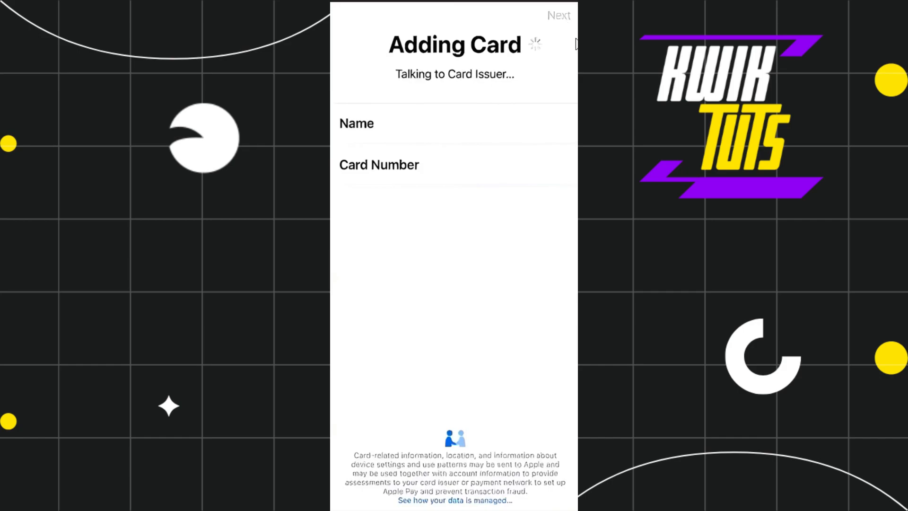
Step: Continue past name and card number to the Card Details verification screen
left_click(558, 15)
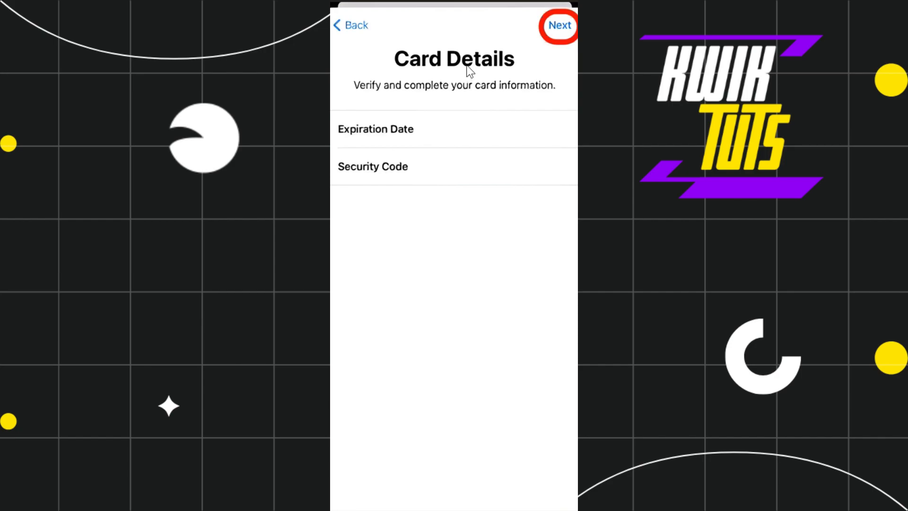
mouse_move(378, 196)
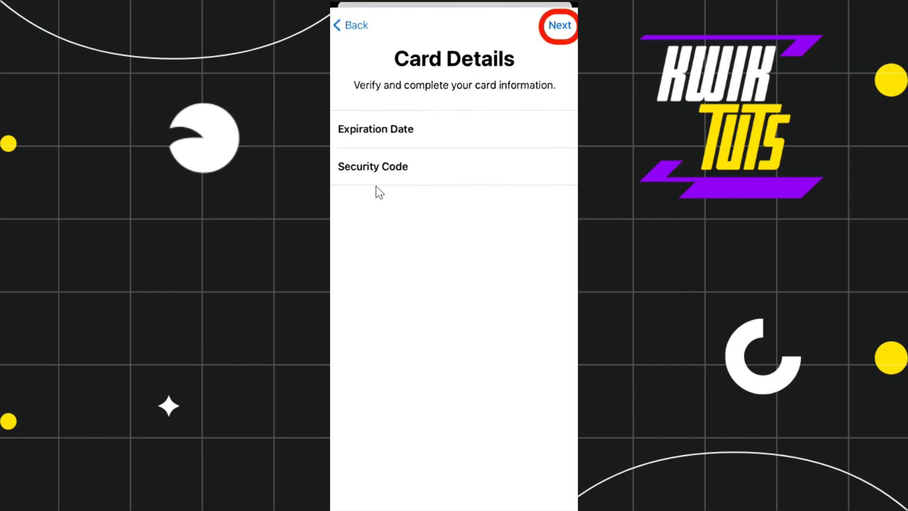
mouse_move(411, 167)
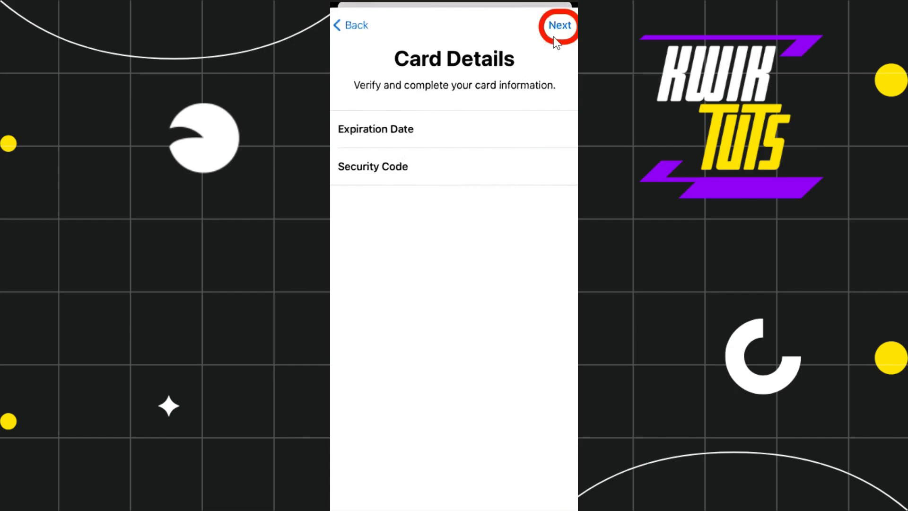
mouse_move(558, 39)
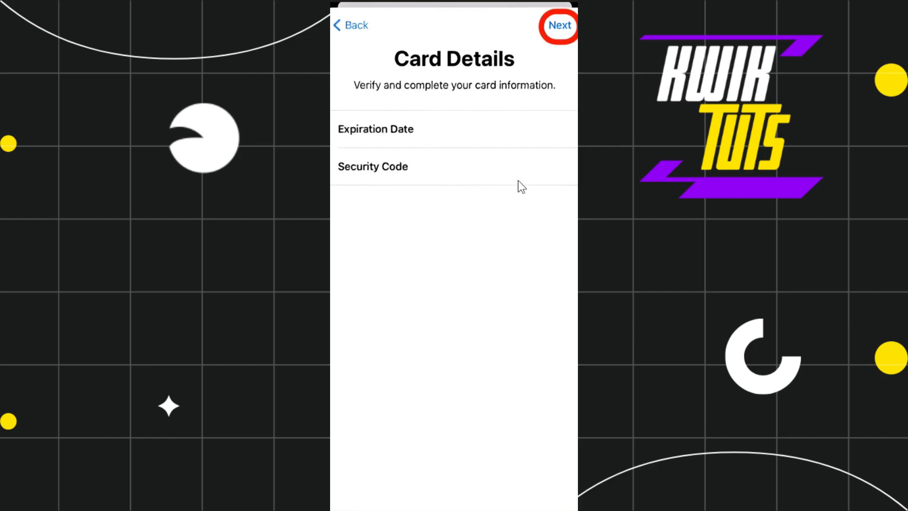
mouse_move(521, 184)
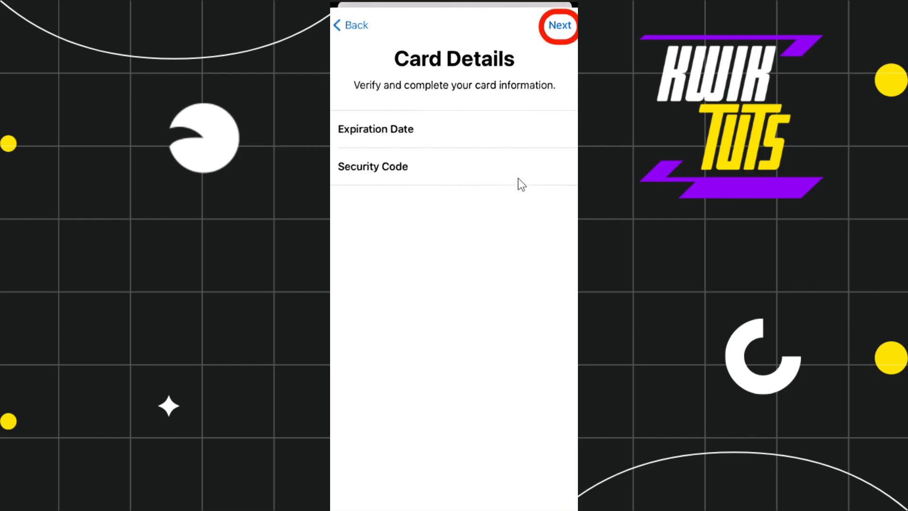